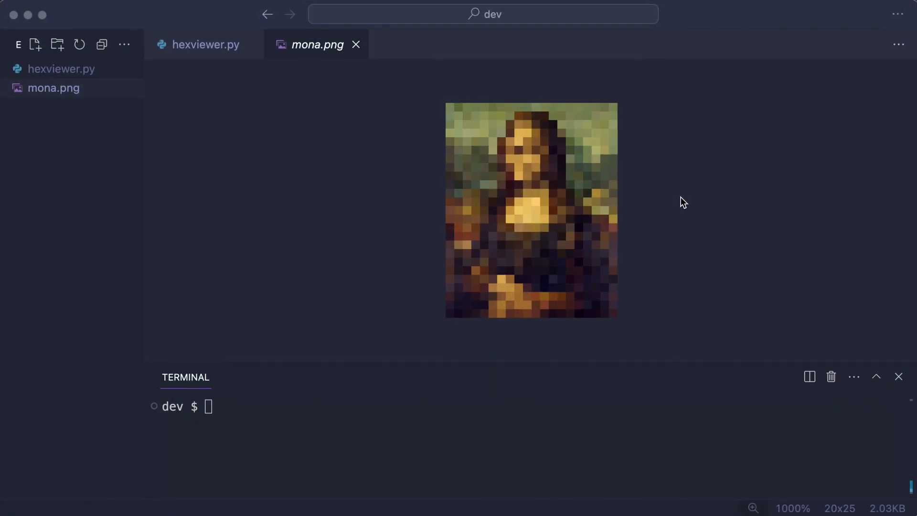
mouse_move(452, 211)
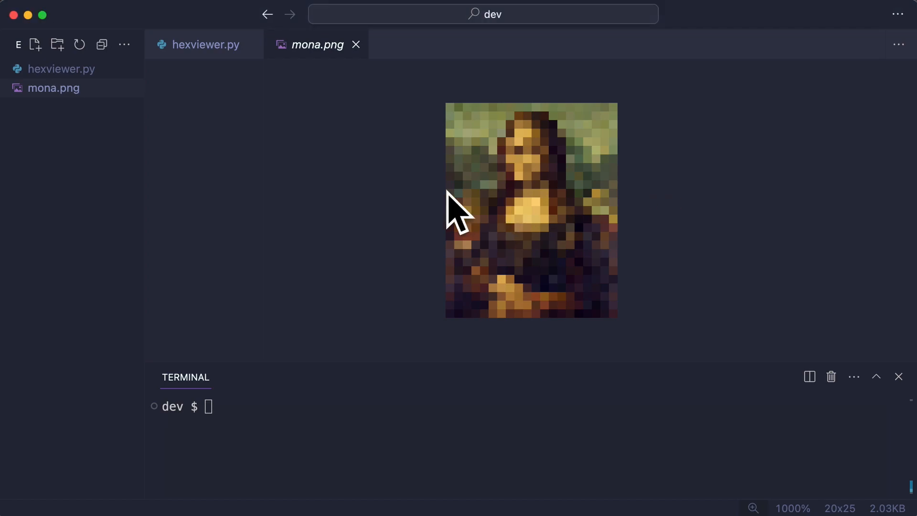
Step: Make hexviewer.py read mona.png in binary mode and print its byte count, 2079
click(206, 45)
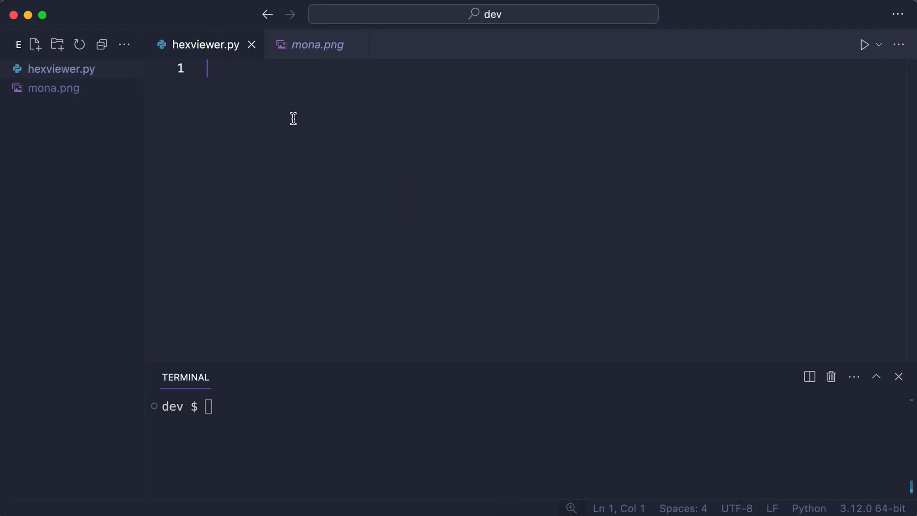
text(with open("mona.png", "rb") as)
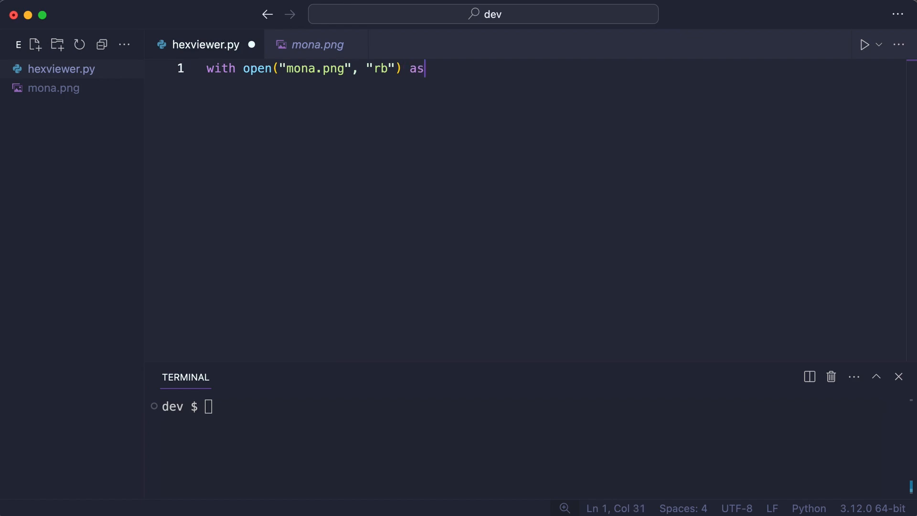
text(file:  # r=read, b=binary)
text(bytes = file.read()
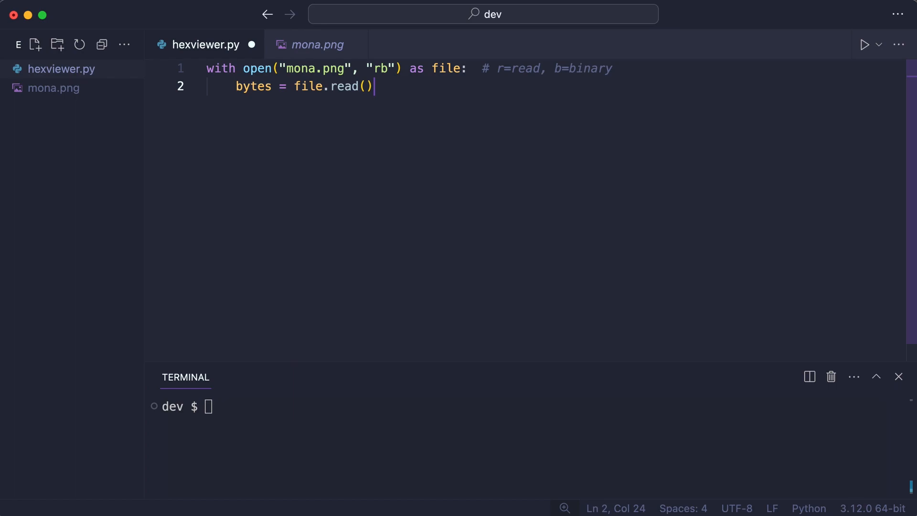
text(print(len(bytes)
click(527, 407)
text(python hexviewer.py)
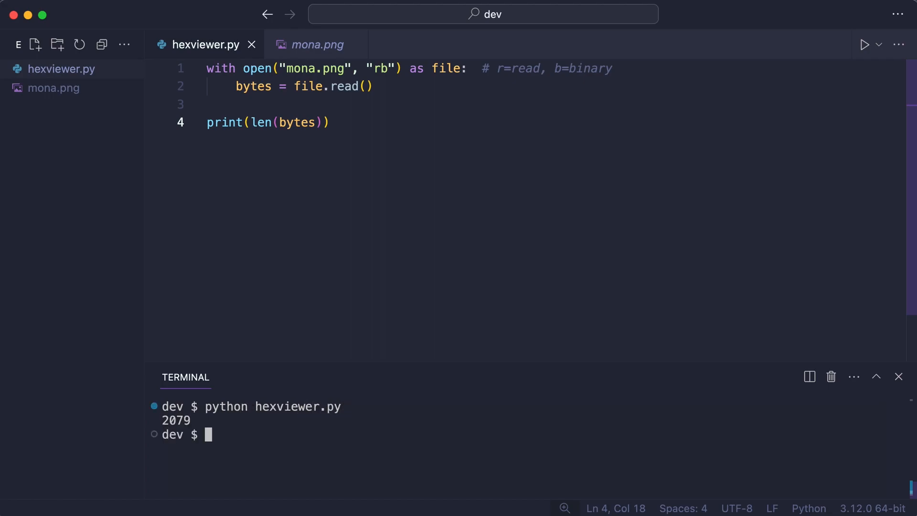
double_click(176, 420)
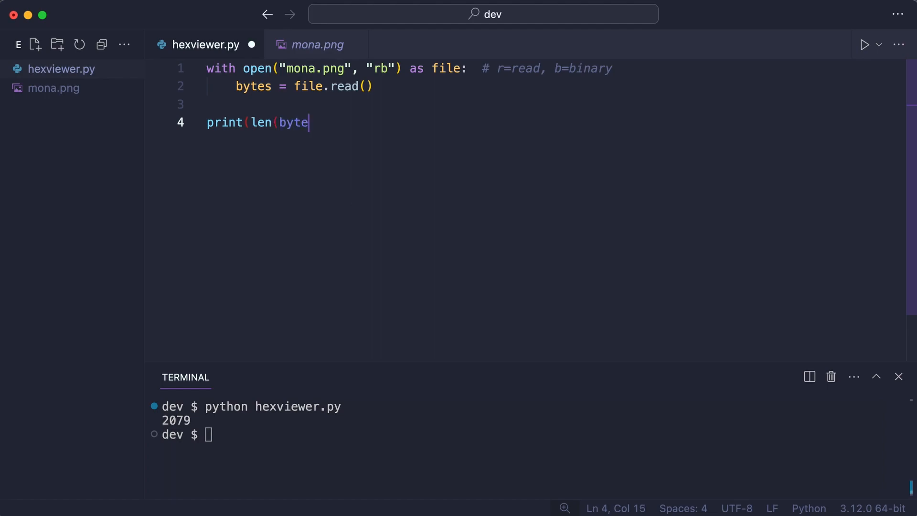
Step: Split the first 800 bytes into 16-byte chunks with itertools.batched and print each chunk's hex offset
text(chunks =)
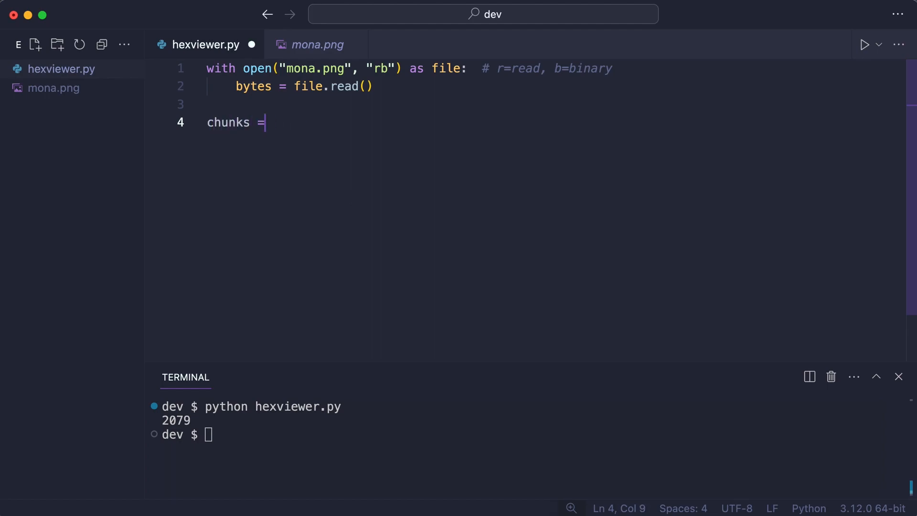
text(itertools.batched(bytes[:800], 16))
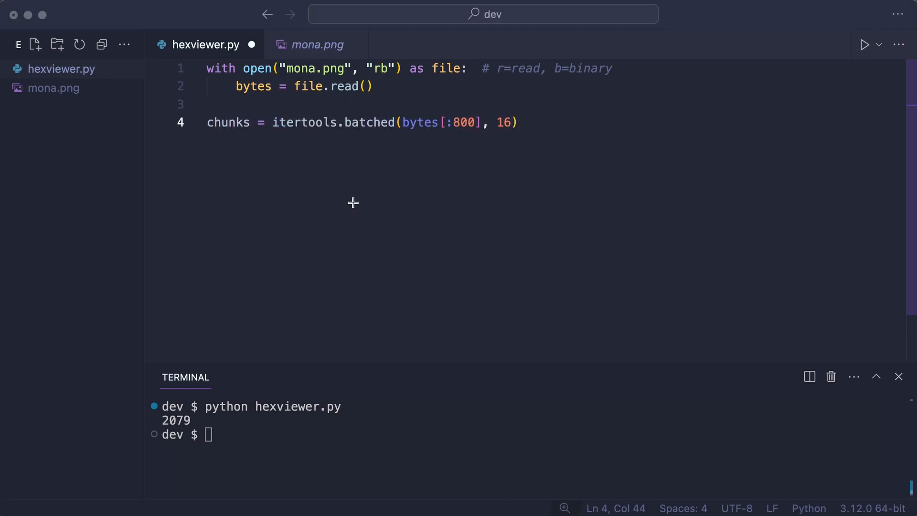
mouse_move(393, 154)
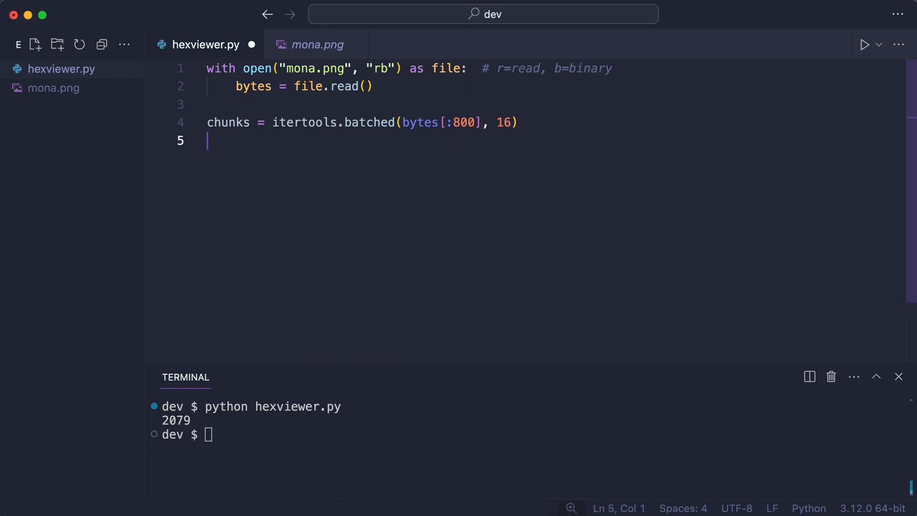
text(for index, chunk in en)
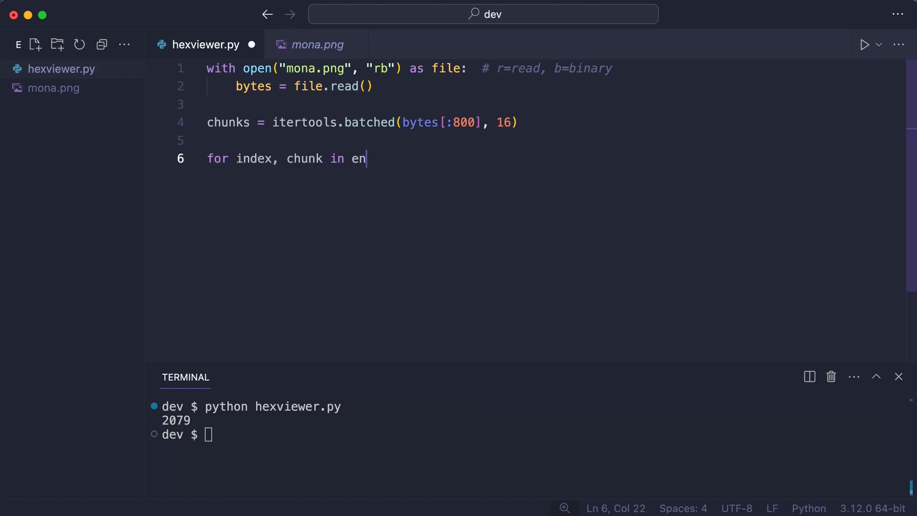
text(umerate(chunks):)
text(line = f"{index * 16:010X} )
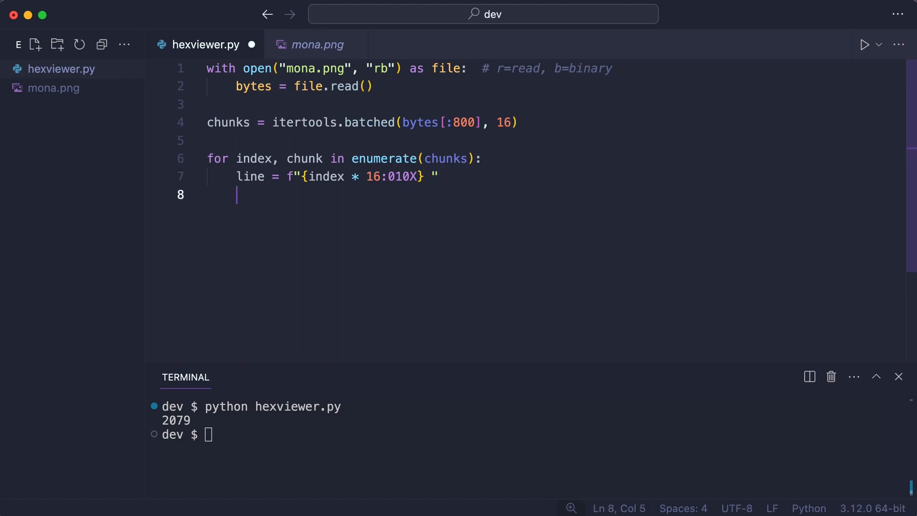
text(print(line))
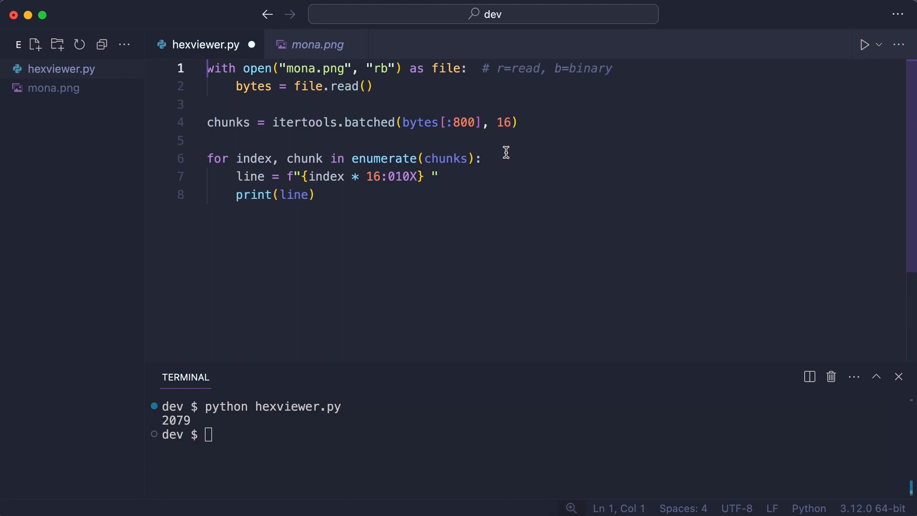
text(import itertools)
click(326, 434)
text(python)
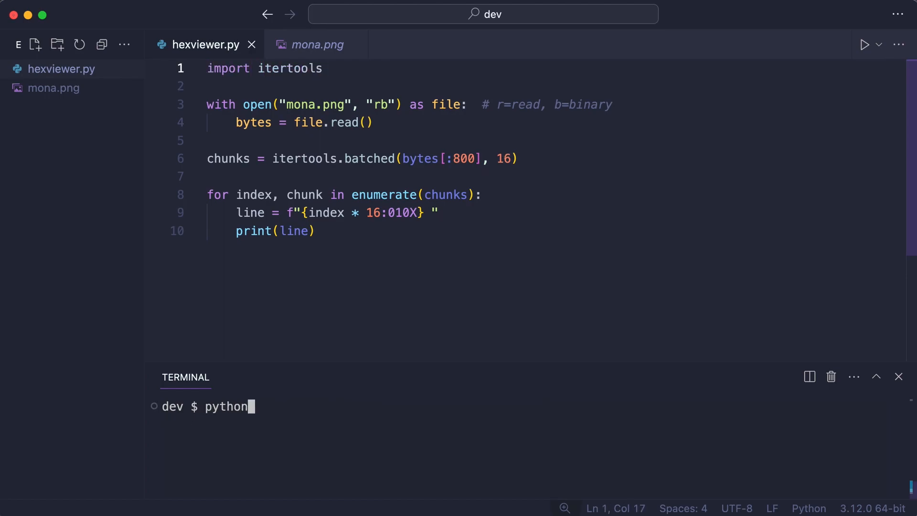
key(Enter)
text(for file_byte in c)
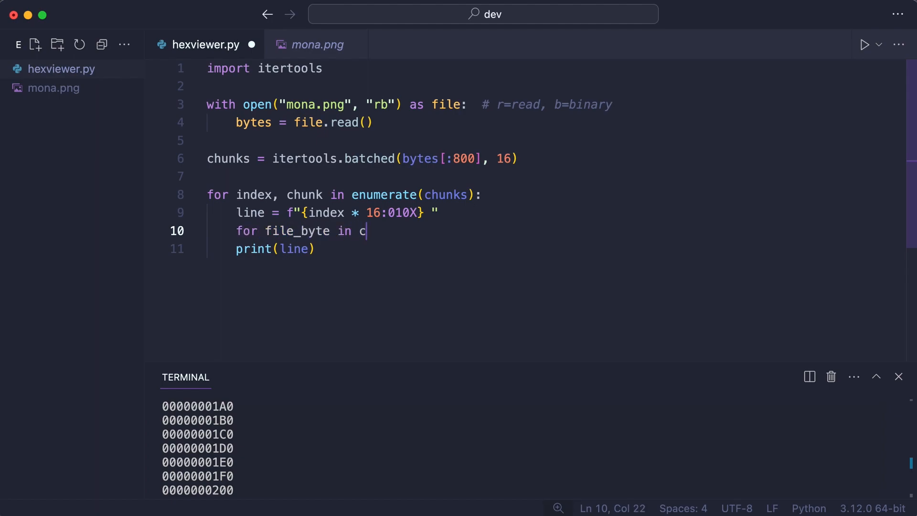
Step: Add an inner loop that appends each chunk byte to the line as two-digit hex
text(hunk:)
text(line += f"{file_byte:02X} ")
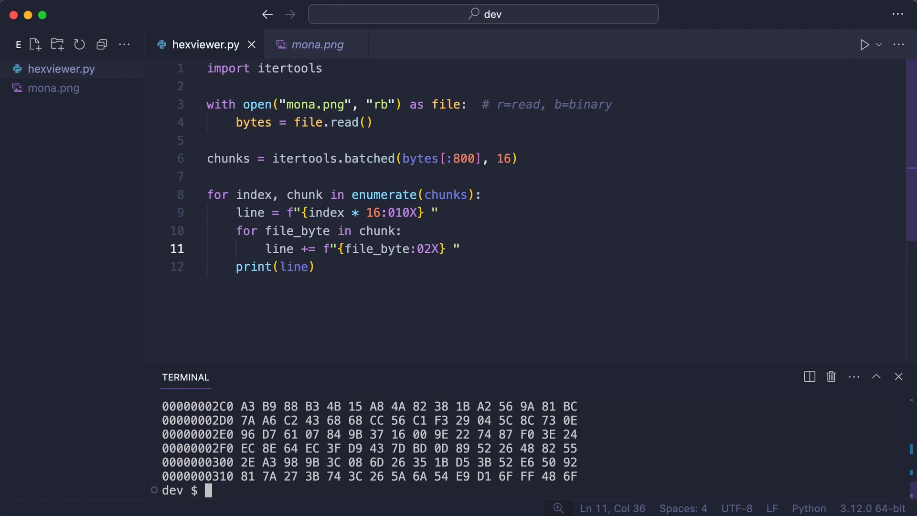
Step: Append an ASCII column, letters via string.ascii_letters and dots otherwise, then rerun hexviewer.py
key(Enter)
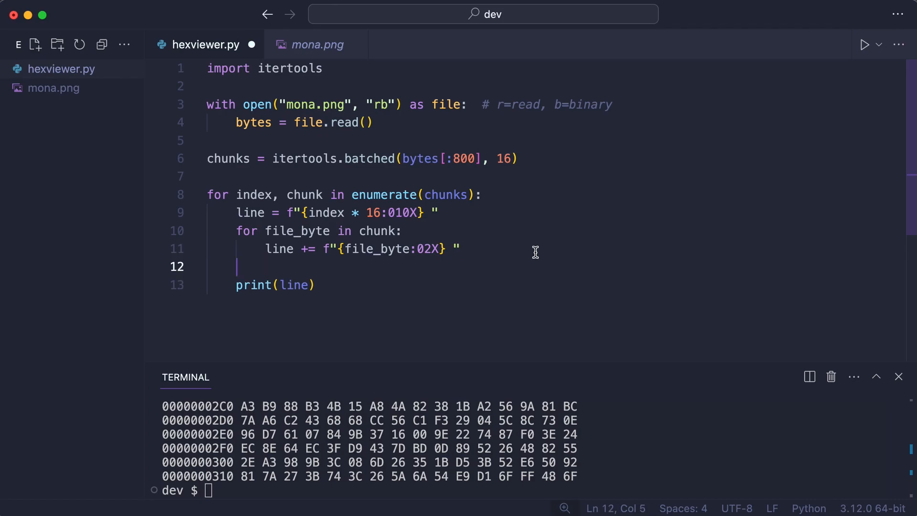
text(for file_byte in chunk:)
text(if chr(file_byte)
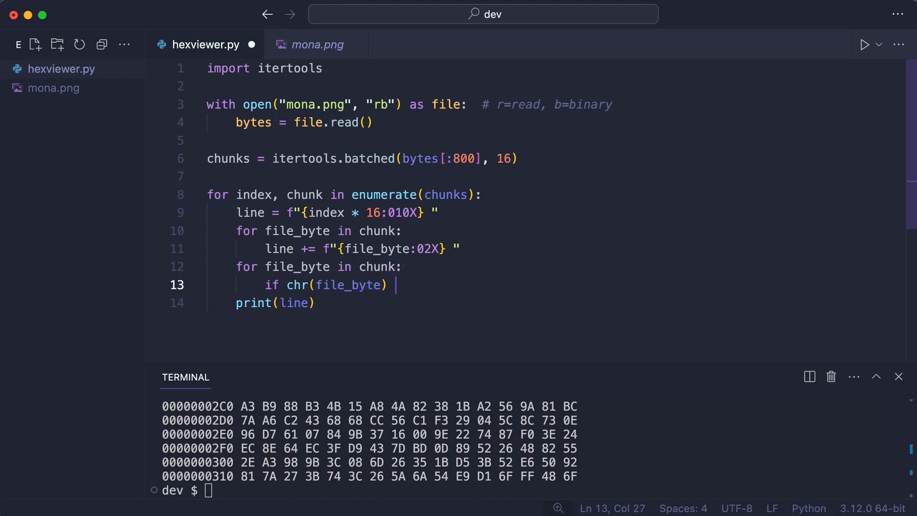
text(in string.ascii_letters:)
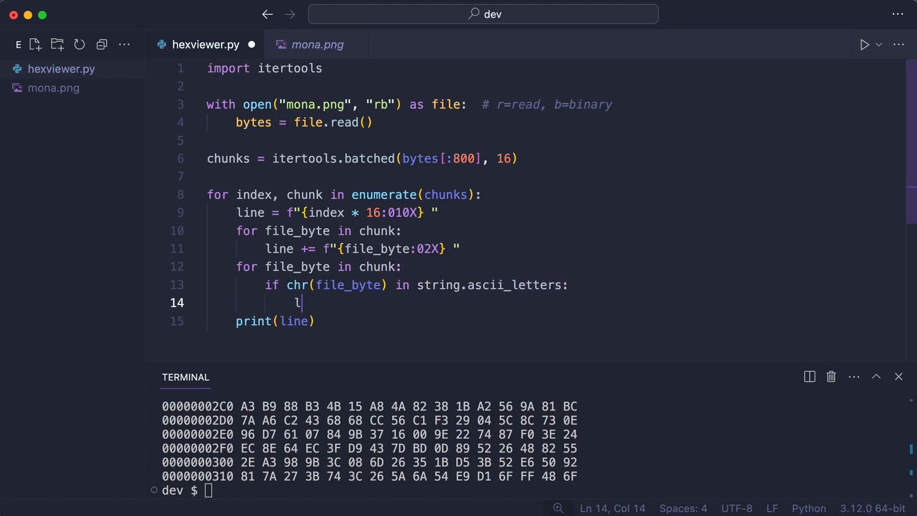
text(ine += chr(file_byte))
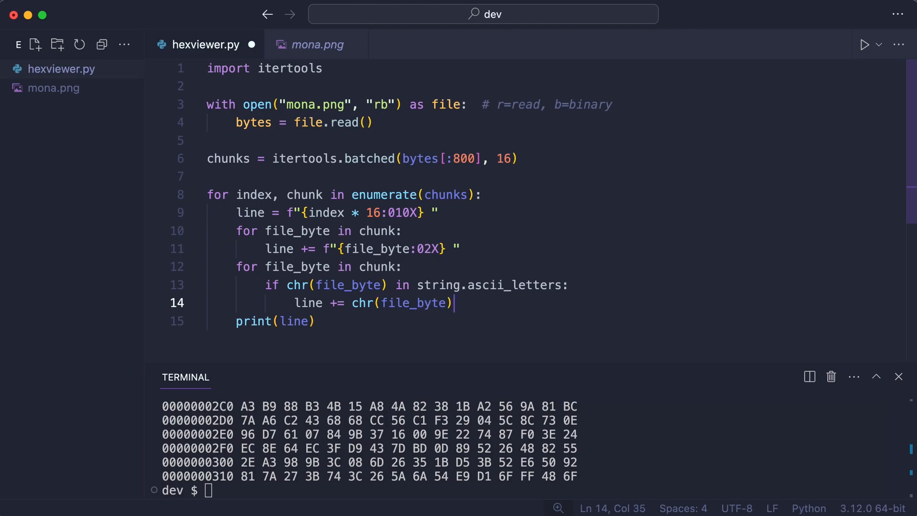
key(Enter)
text(line +=)
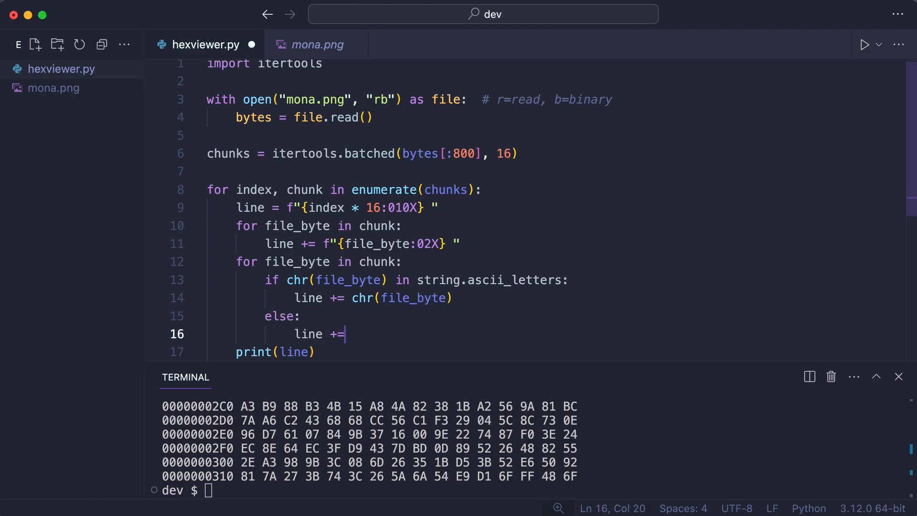
text(".")
text(import string)
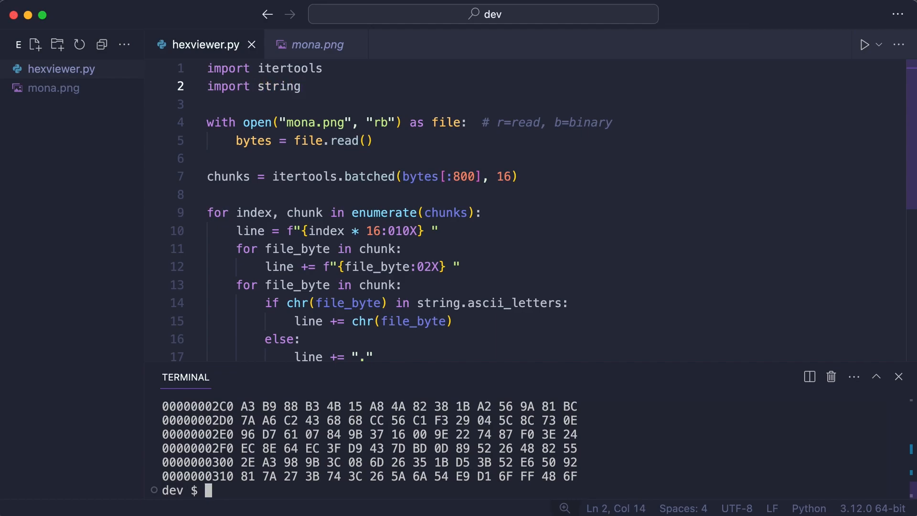
text(python hexviewer.py)
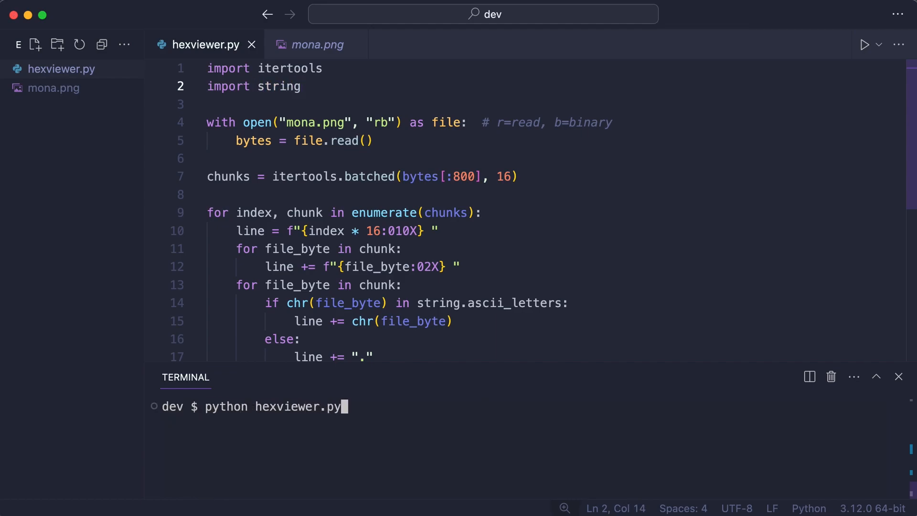
key(Enter)
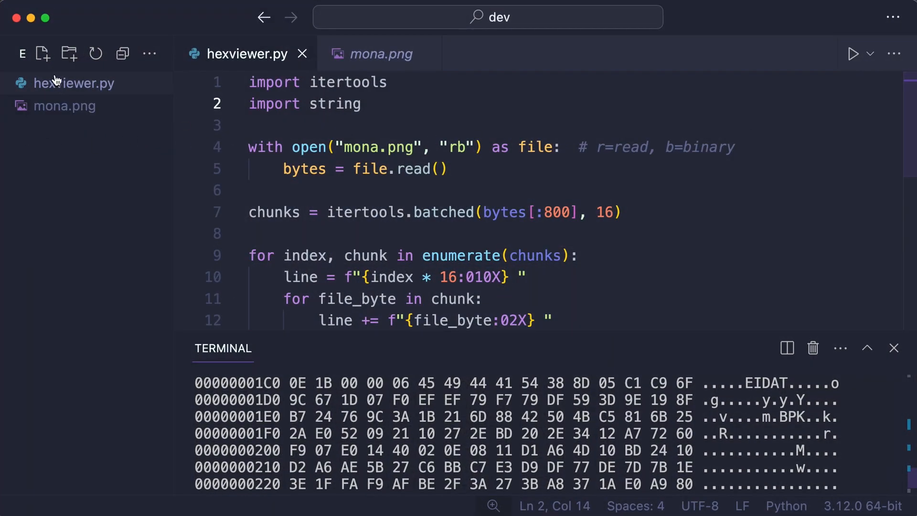
Step: Create saveascii.py writing "Hello" encoded as ASCII to ascii.txt, and run it
text(saveasci)
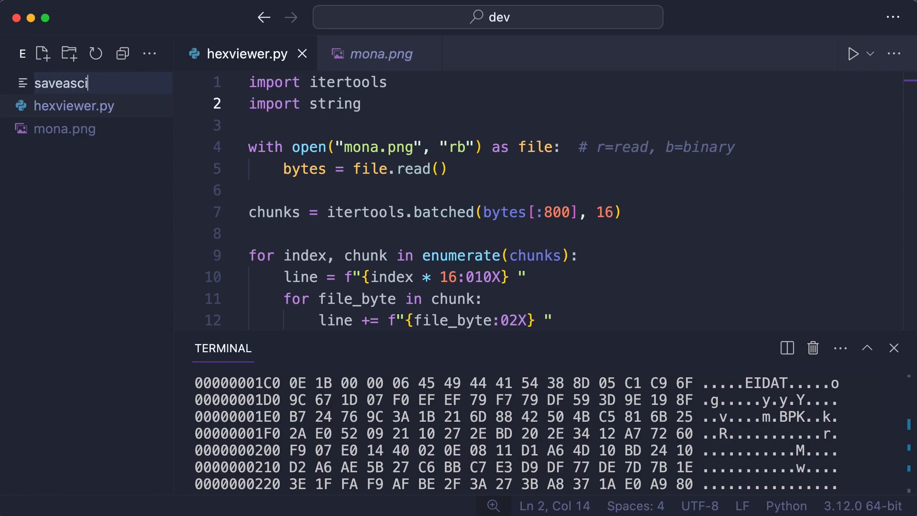
key(Enter)
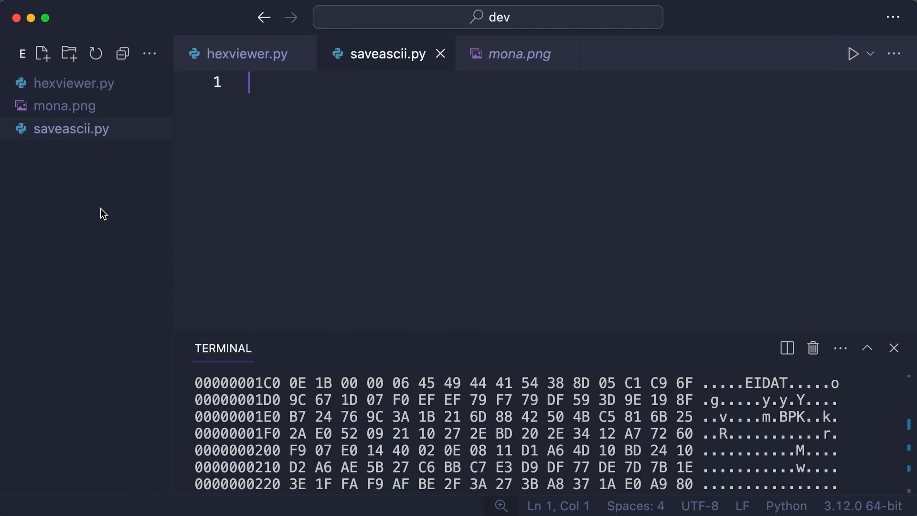
text(with open("ascii.txt", "wb") as file:)
text(file.write(")
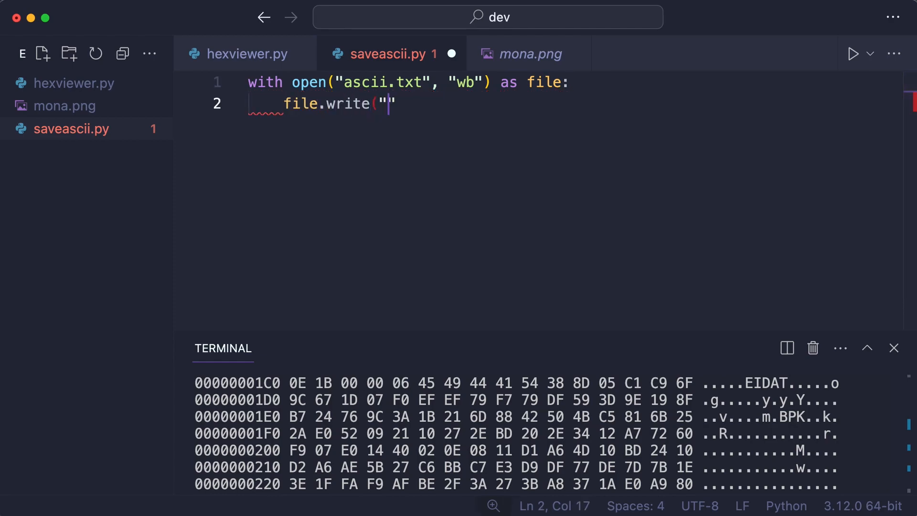
text(Hello".encode("ascii")))
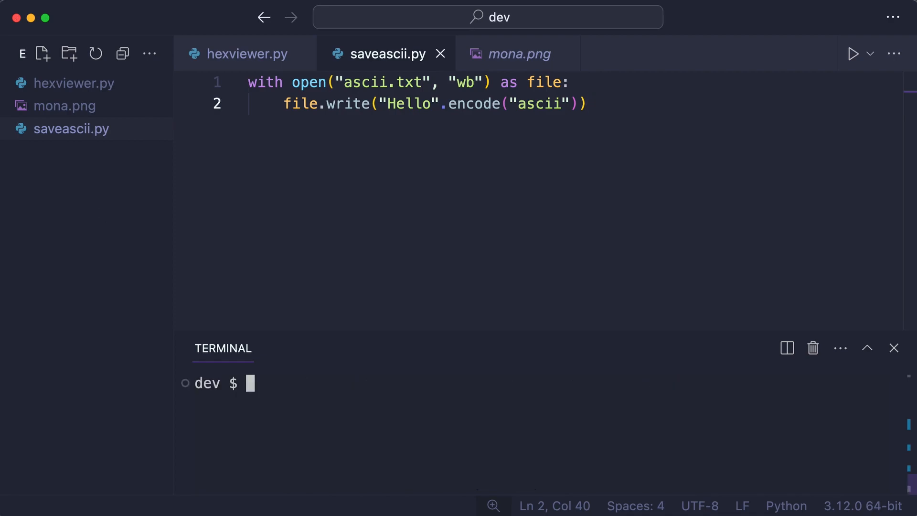
text(python saveascii.py)
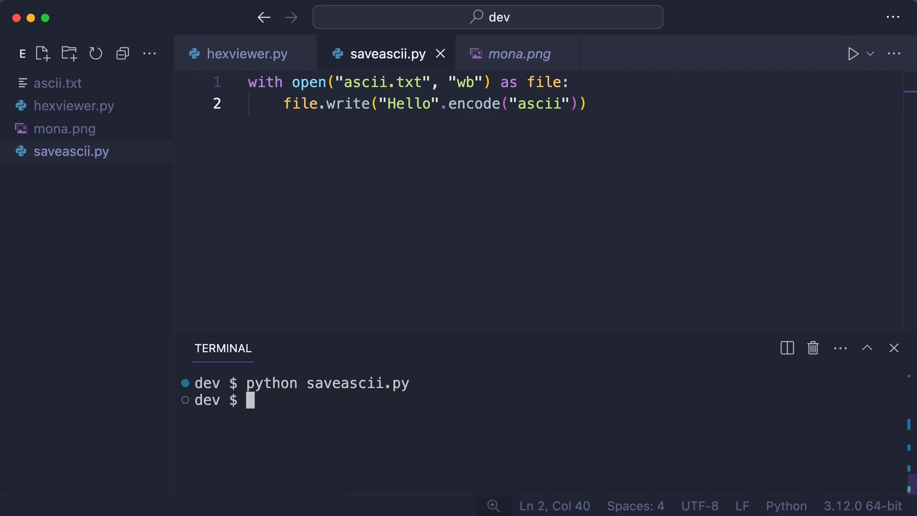
click(245, 53)
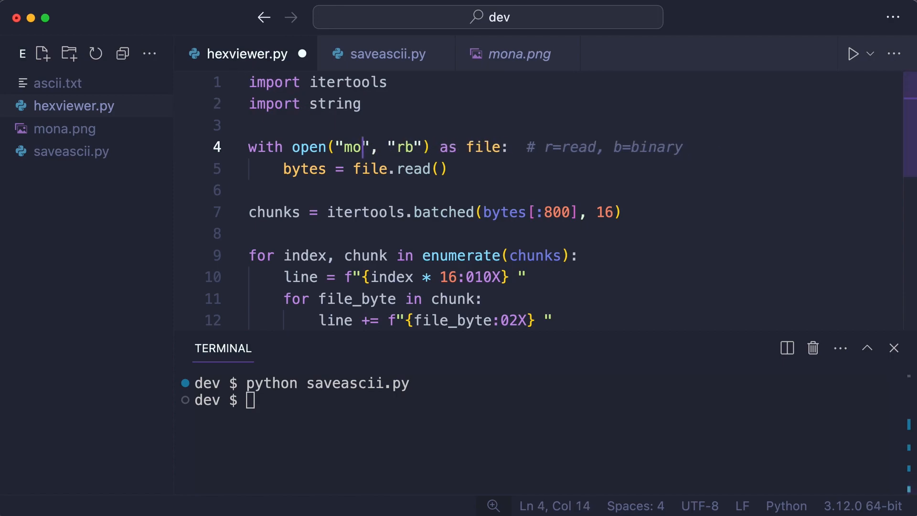
Step: Point hexviewer.py at ascii.txt and run it, showing 48 65 6C 6C 6F Hello
text(ascii.txt)
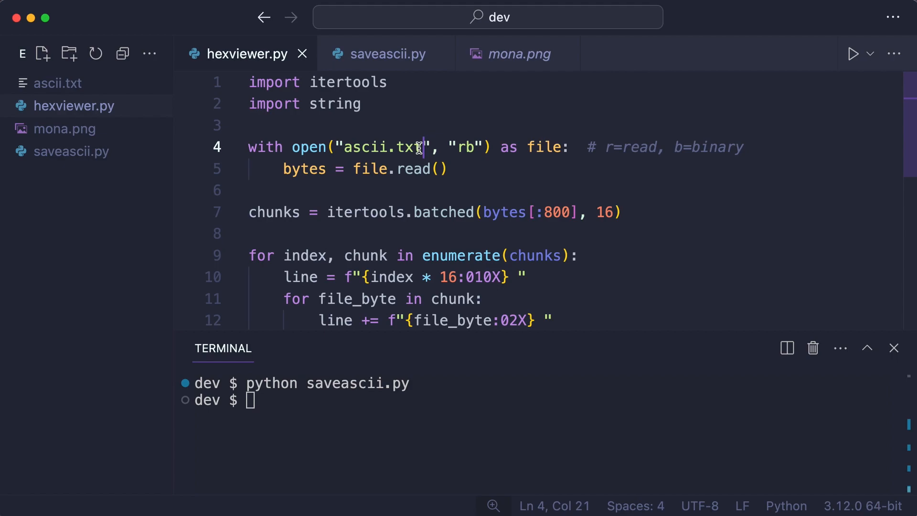
text(python hexviewer)
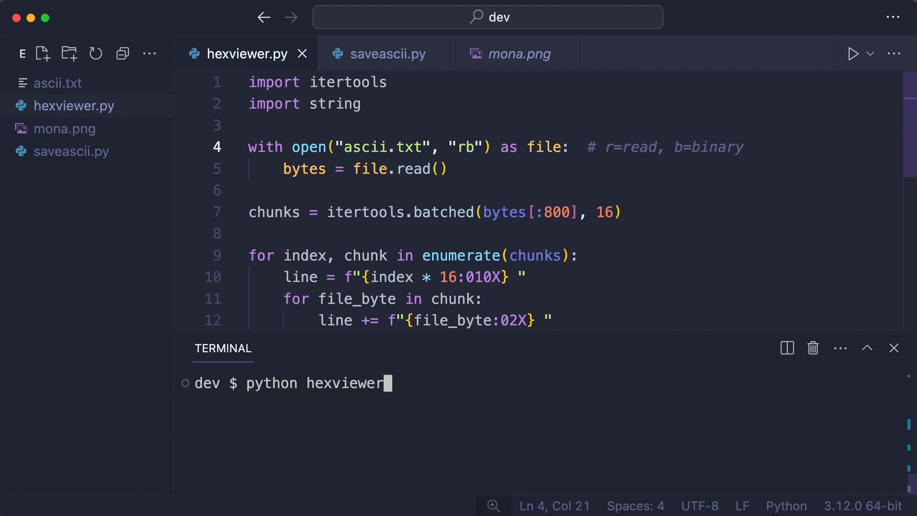
key(Enter)
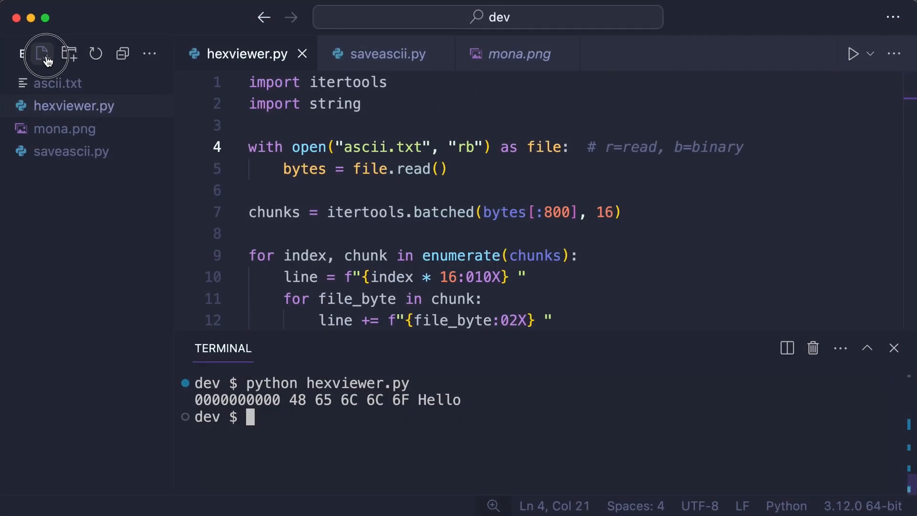
Step: Create chartest.py with print("😊") and run it to display the smiley emoji
click(41, 52)
text(chartest.py)
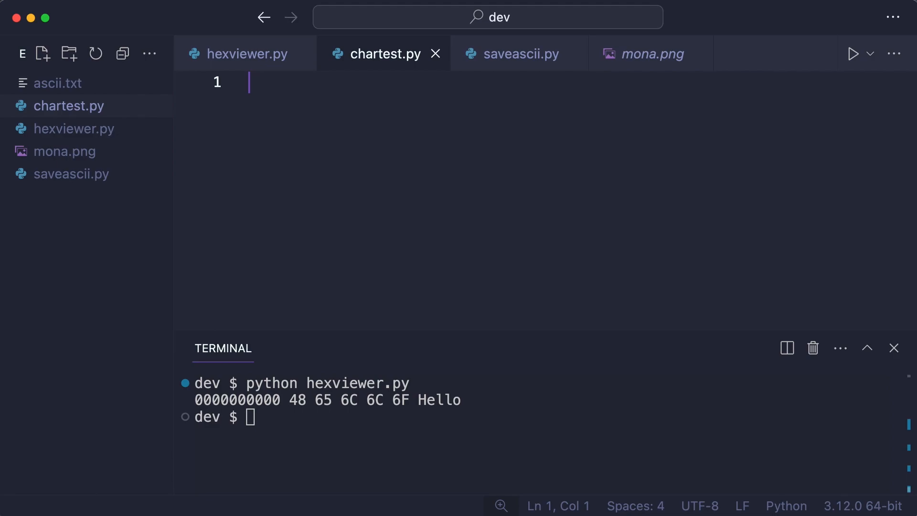
text(print)
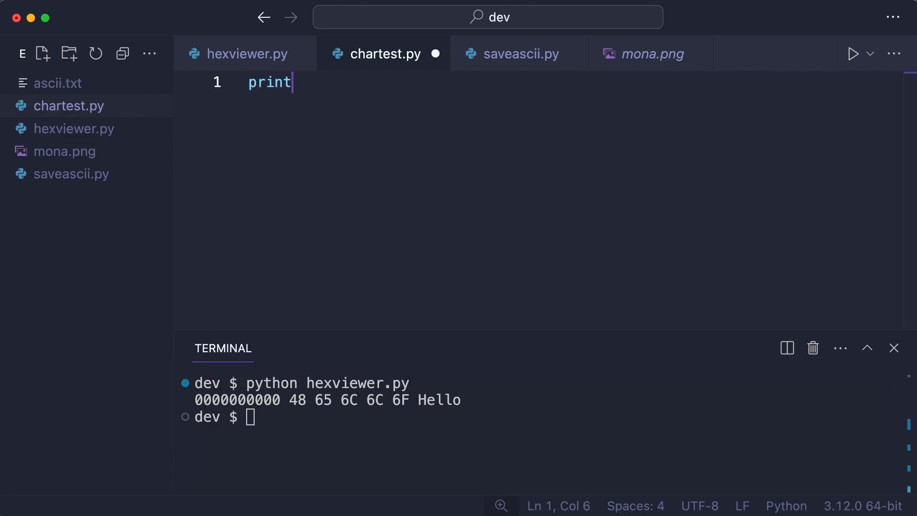
text(("😊")
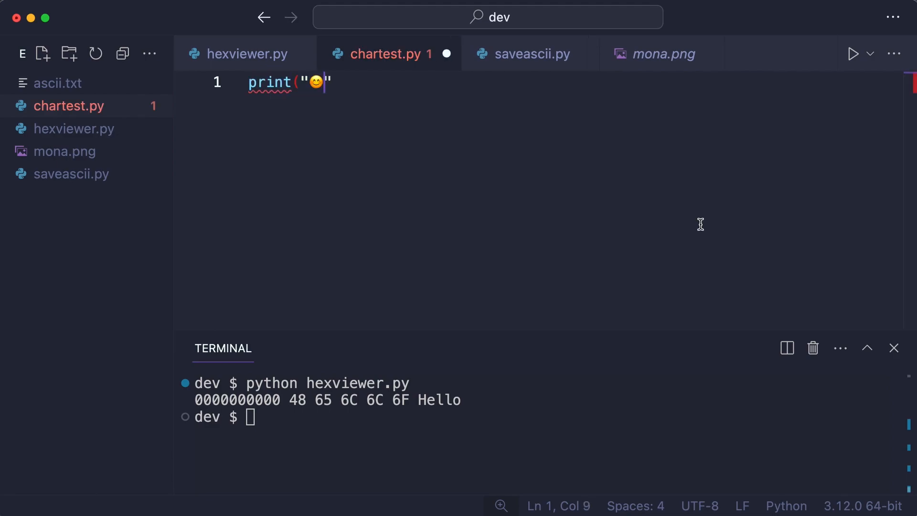
text("))
click(541, 417)
text(python)
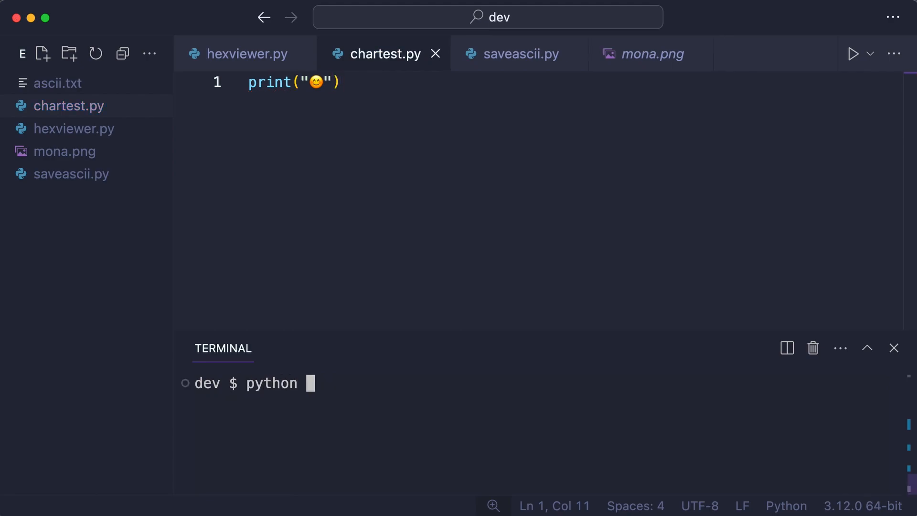
text(chartest.py)
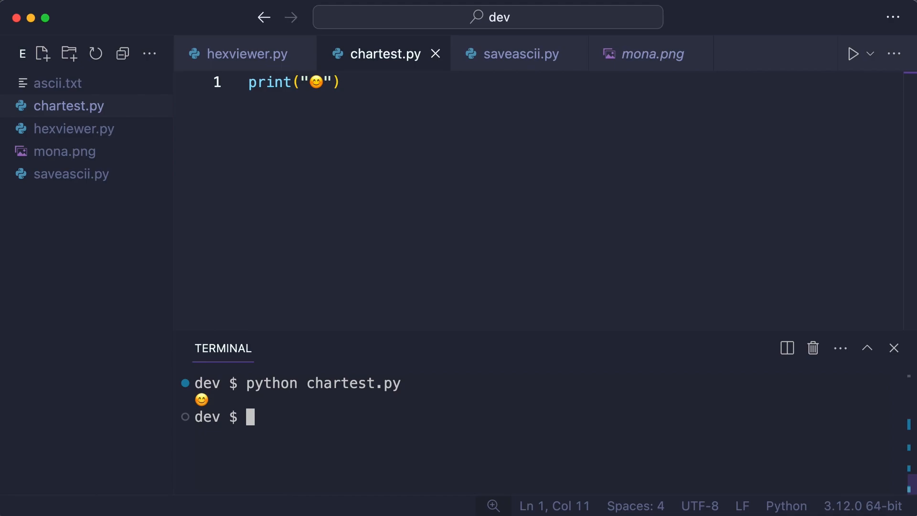
text(print(hex(ord("")
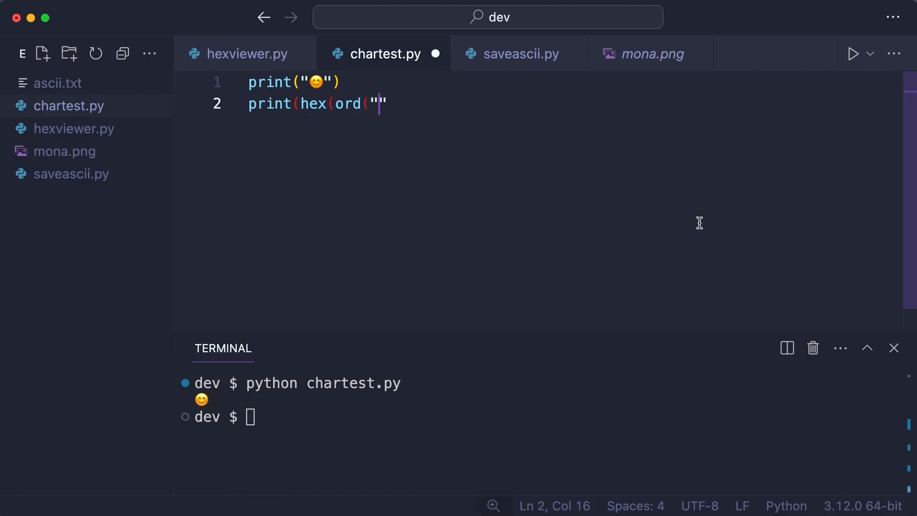
Step: Add print(hex(ord("😊"))) to chartest.py and rerun it, printing 0x1f60a
text(😊)
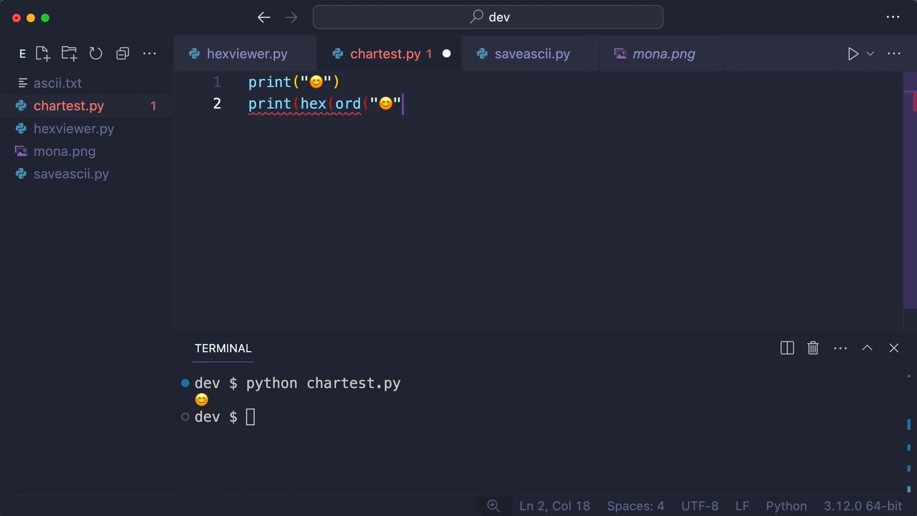
text()))
click(542, 417)
text(python chartest.)
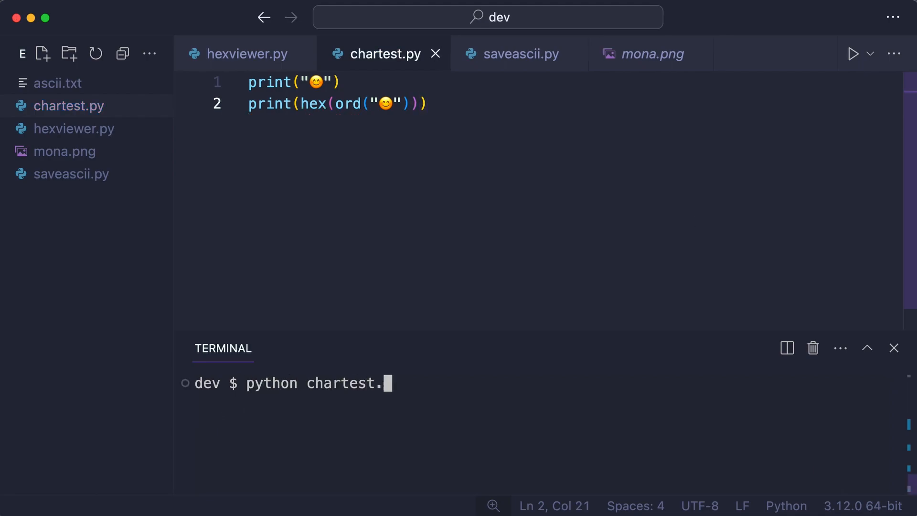
key(Enter)
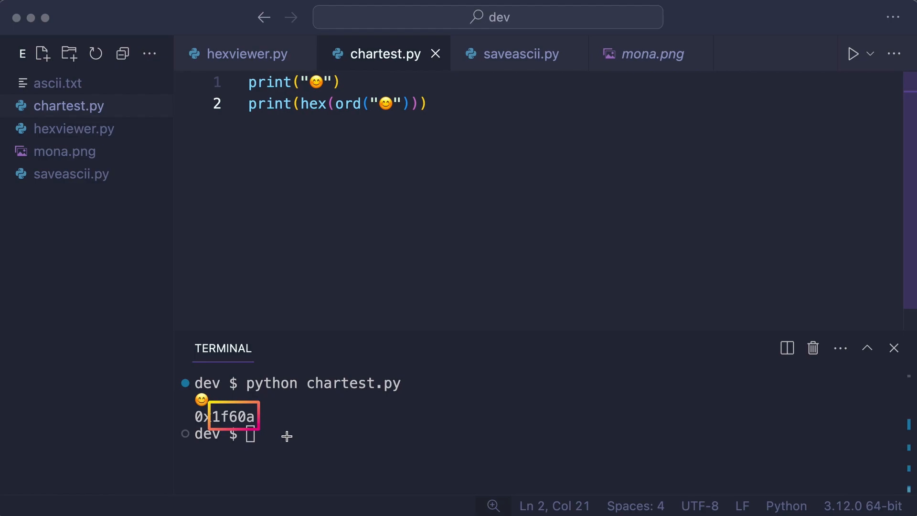
key(Enter)
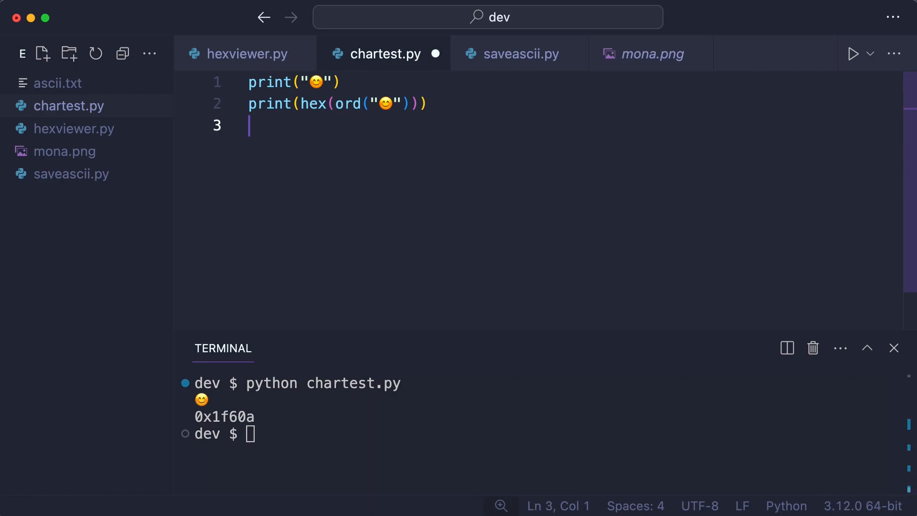
Step: Print the \U0001F60A, \u270A and \x41 escapes, showing smiley, raised fist and A
text(print("\U0001F60A"))
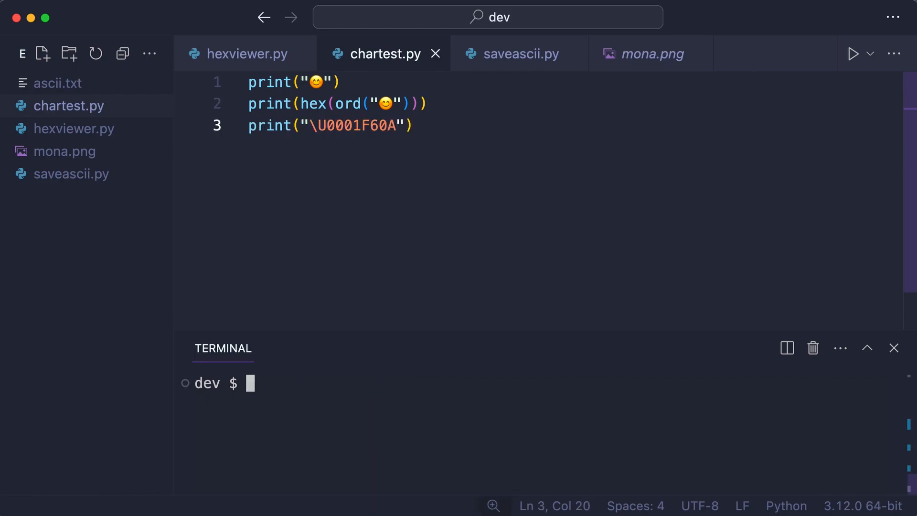
text(python chartest.py)
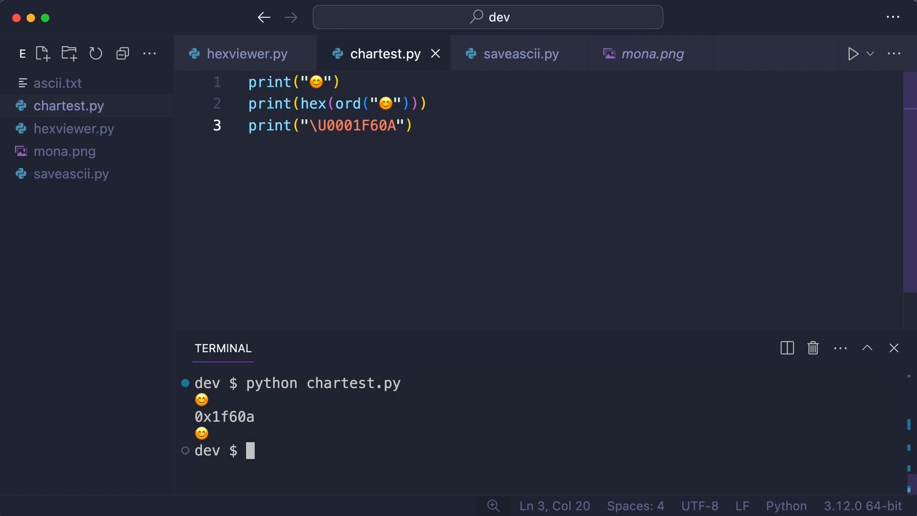
mouse_move(515, 185)
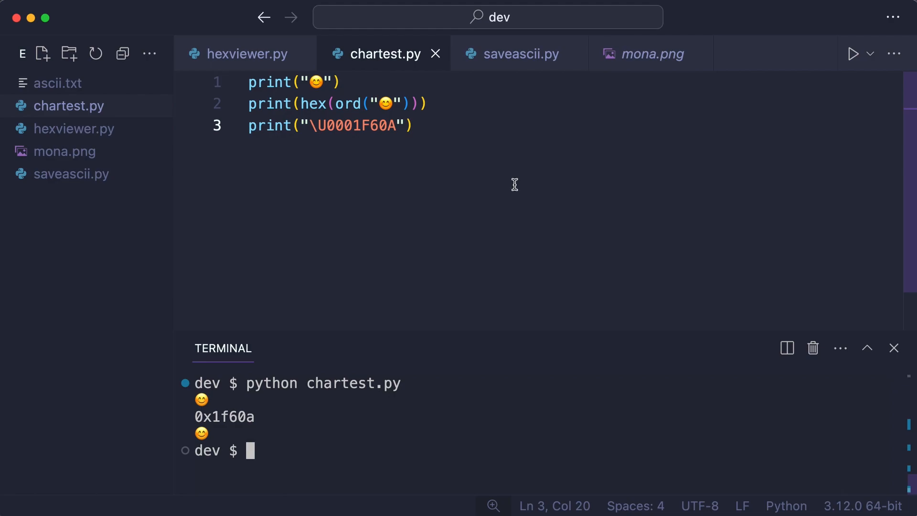
text(print("\u270A)
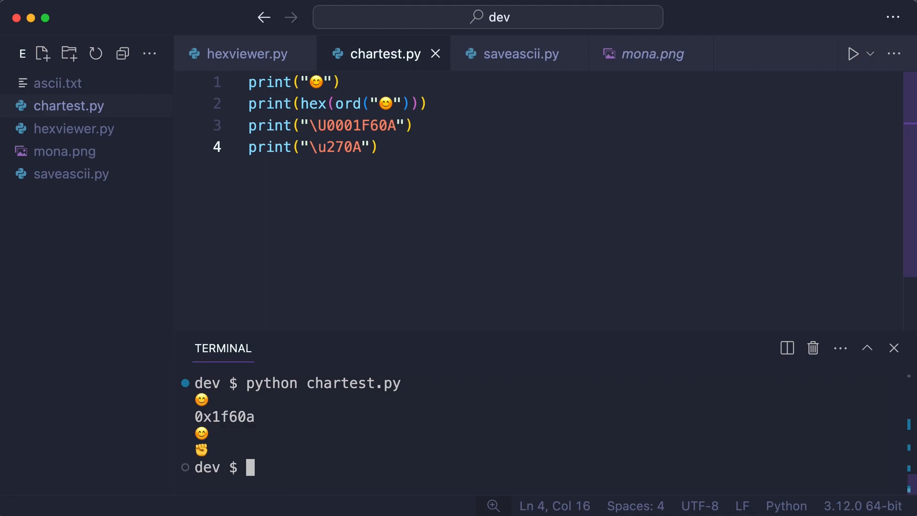
text(print("\x41"))
text(python chartest.)
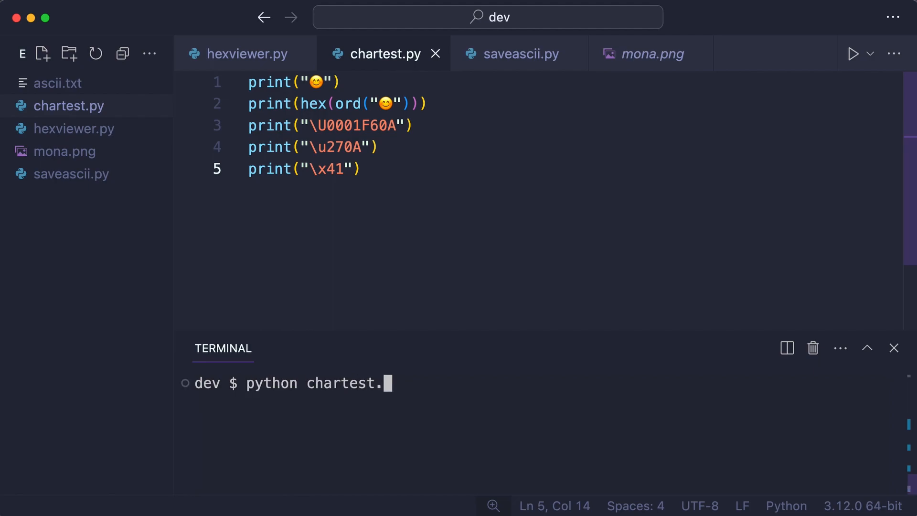
key(Enter)
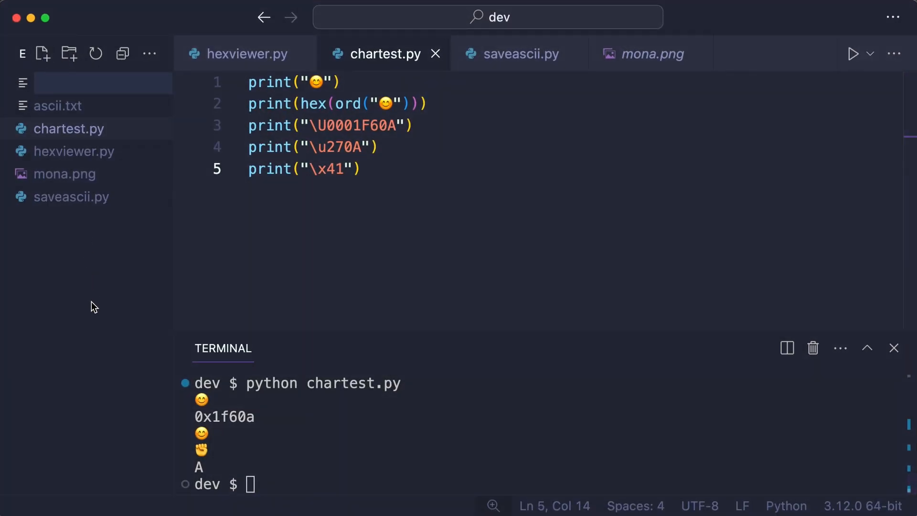
Step: Create utf8.txt containing the raised-fist emoji ✊
text(utf8.txt)
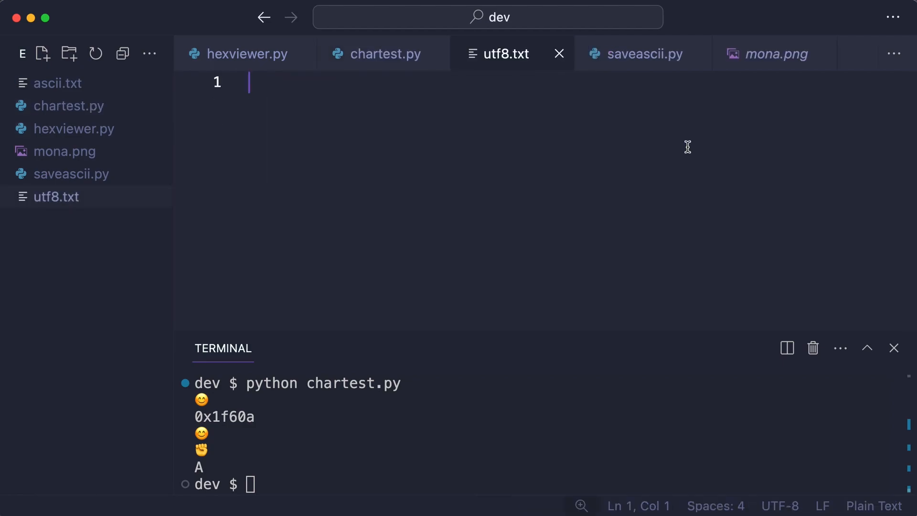
text(✊)
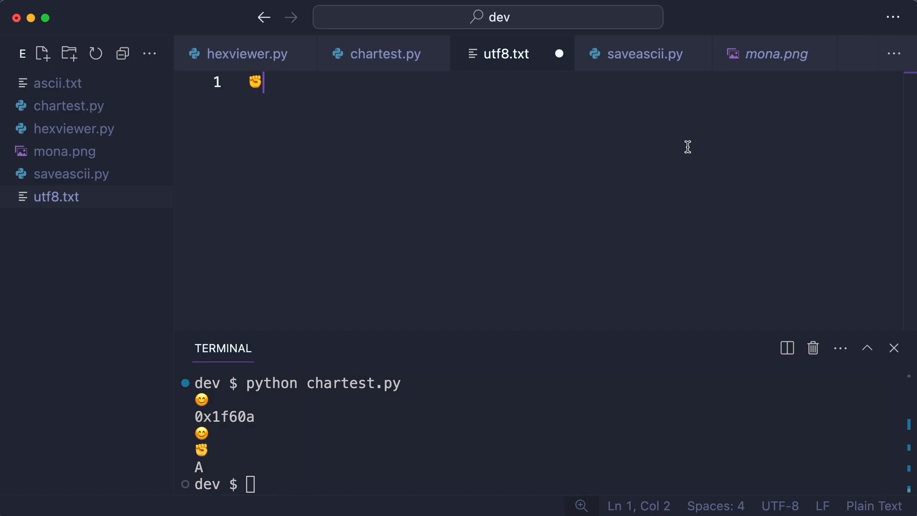
click(247, 53)
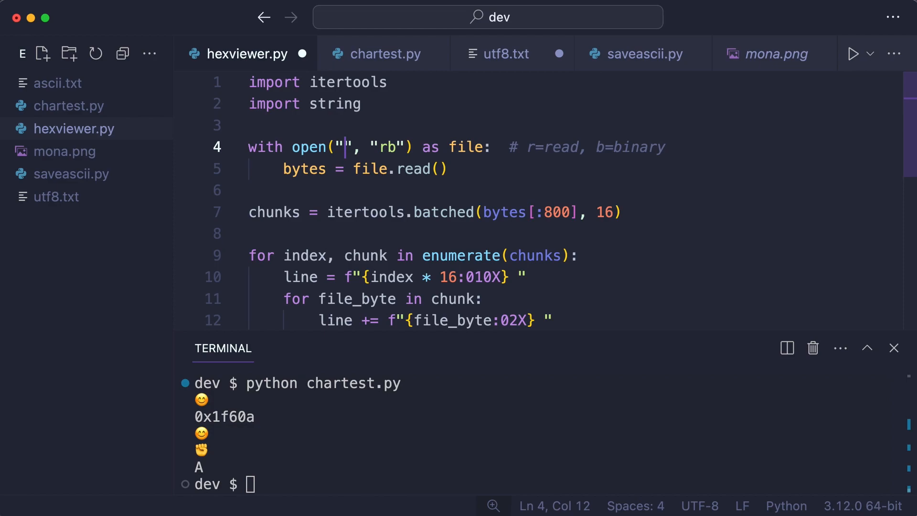
Step: Point hexviewer.py at utf8.txt and run it, dumping the bytes E2 9C 8A
text(utf8.txt)
click(544, 485)
text(python hexviewer.py)
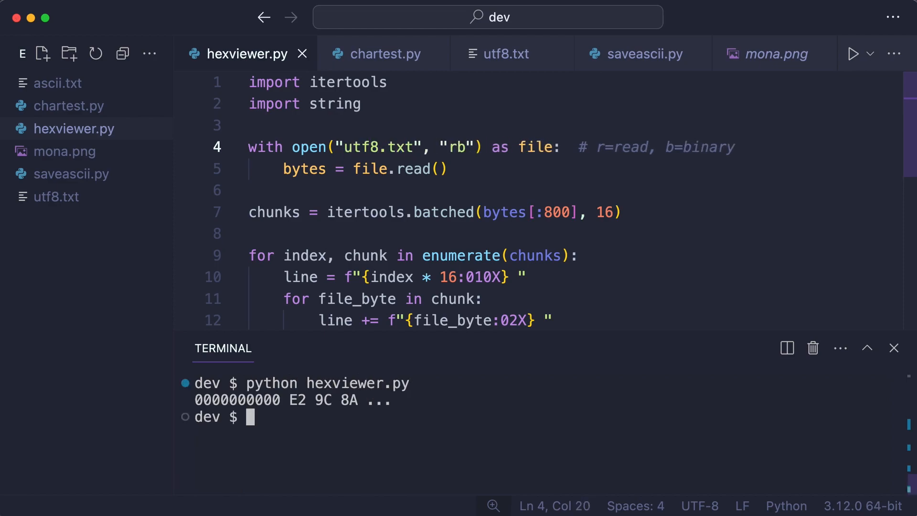
drag(283, 400, 362, 404)
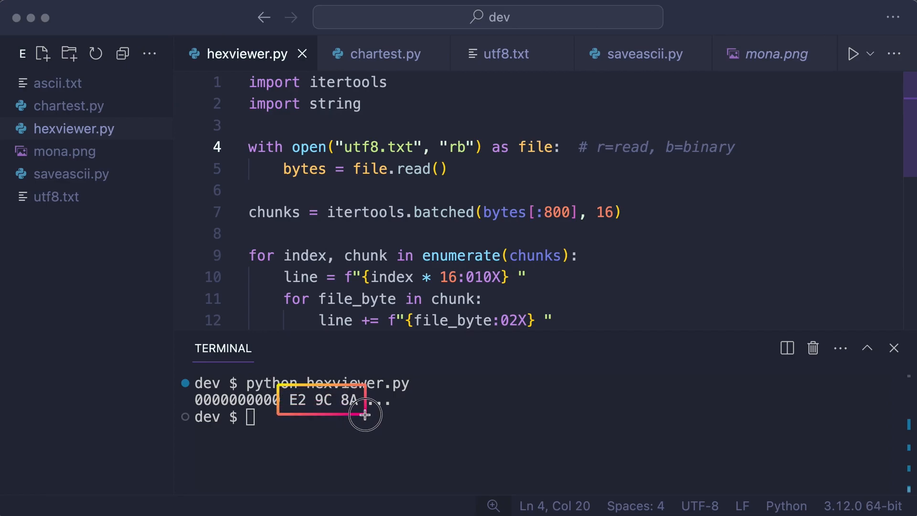
mouse_move(420, 420)
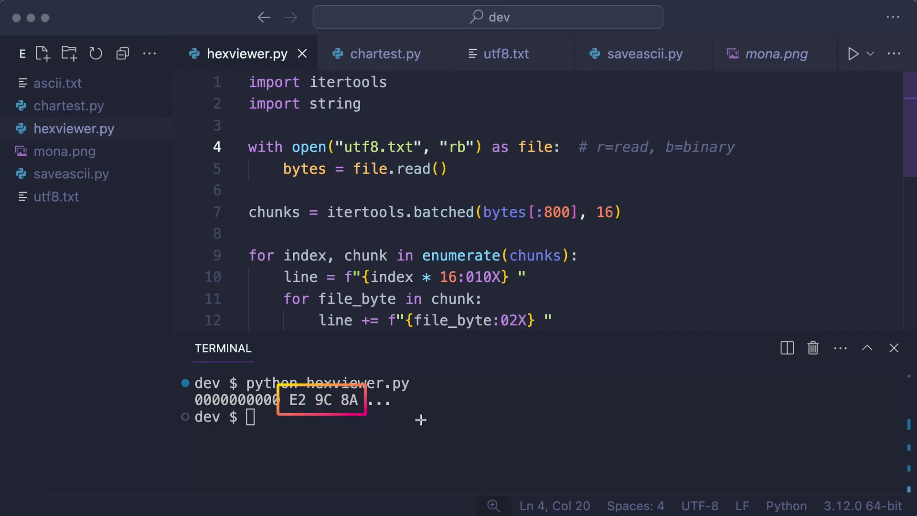